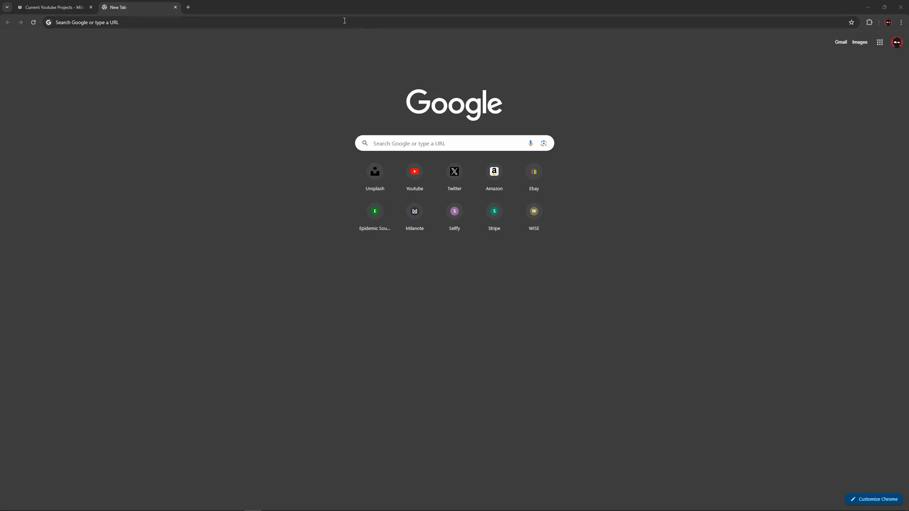
# Load the fex.net site in a new Chrome tab
pyautogui.write('fex.net')
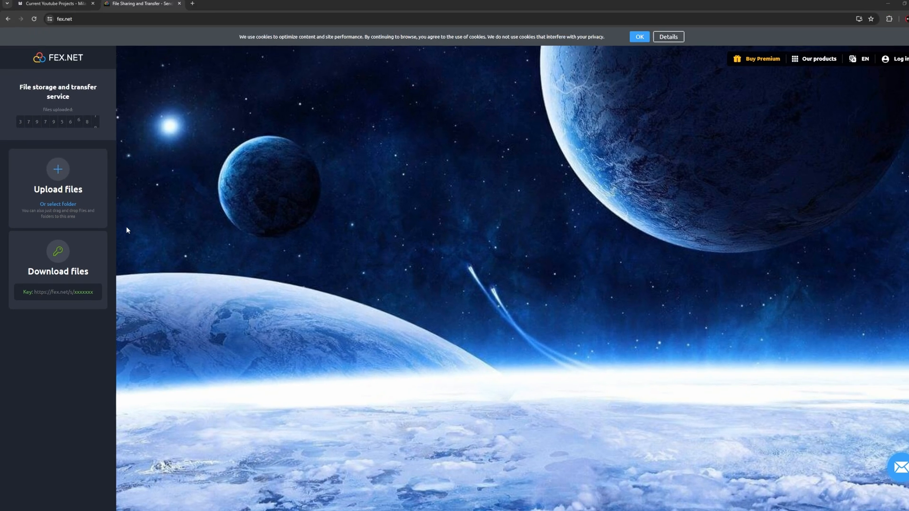
# Upload photos DSCF6118 and DSCF6113 anonymously and get a share link
pyautogui.click(57, 174)
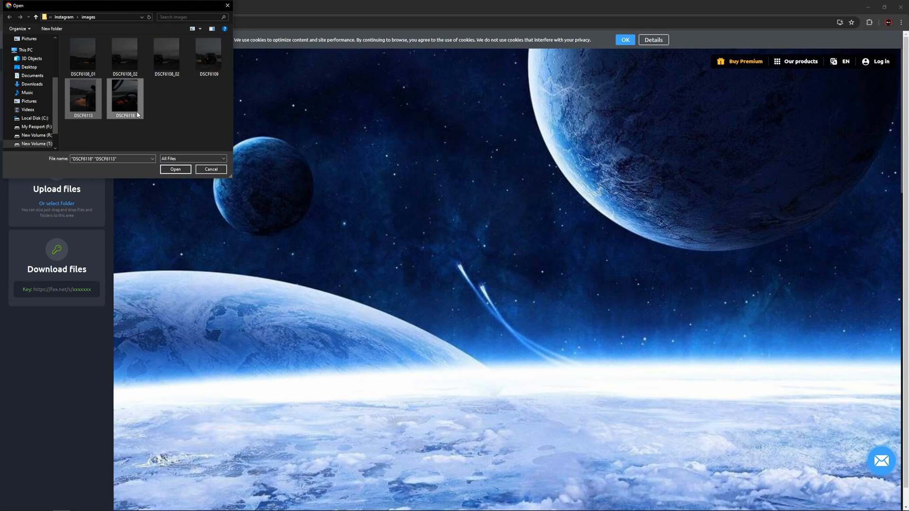
pyautogui.click(176, 169)
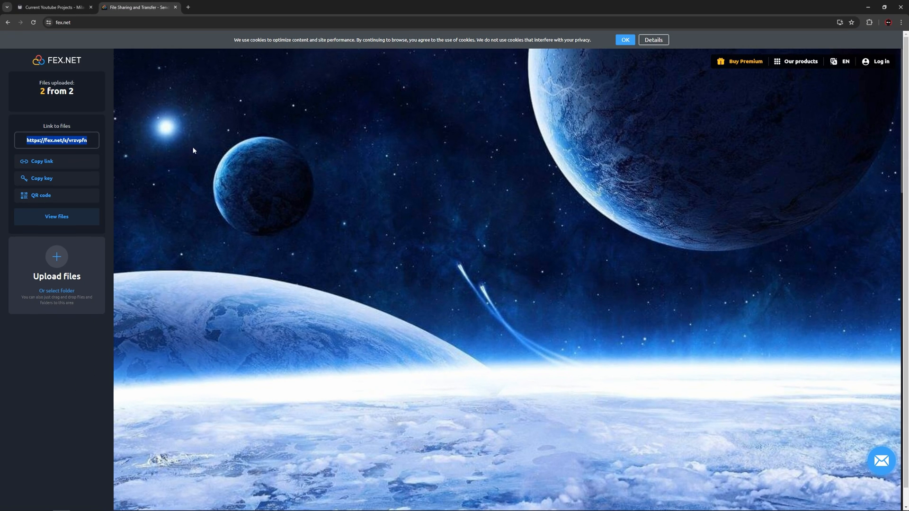
# View the anonymous folder with both photos and download DSCF6118.jpg
pyautogui.click(270, 7)
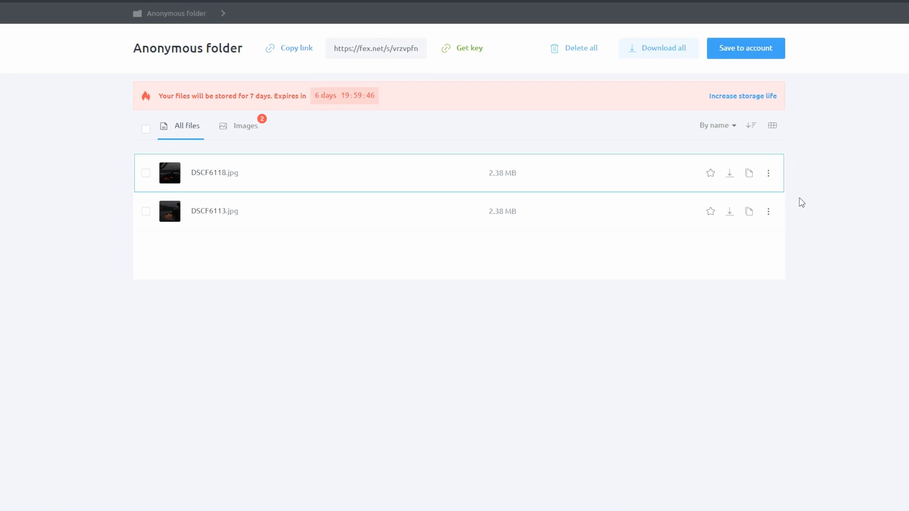
pyautogui.moveTo(752, 173)
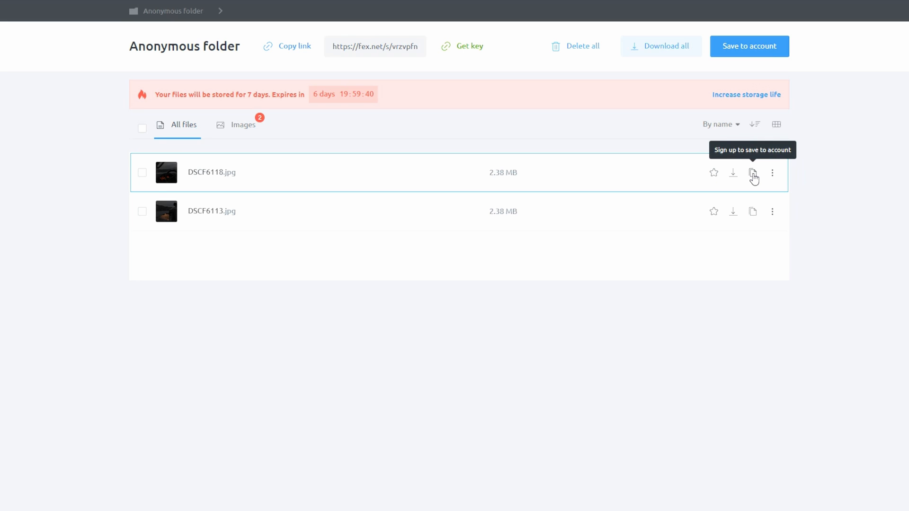
pyautogui.click(772, 173)
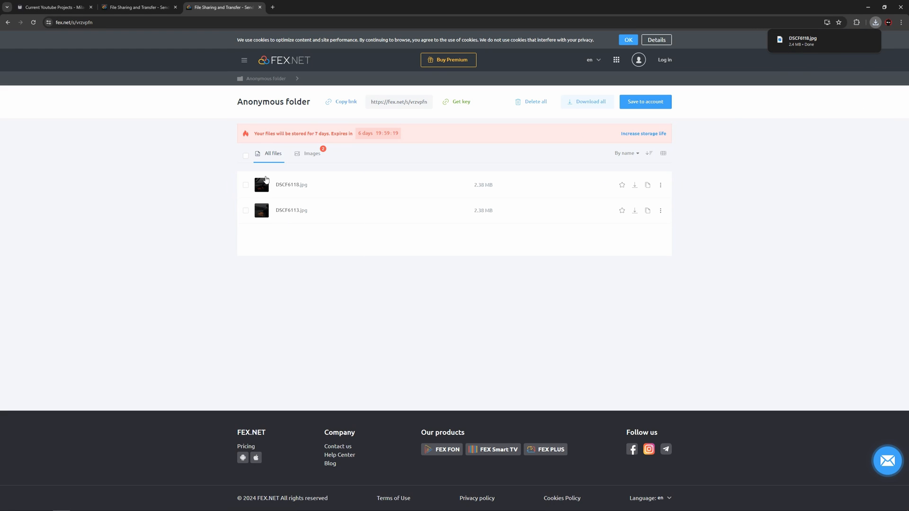
# Select both photos and permanently delete the anonymous folder
pyautogui.click(245, 154)
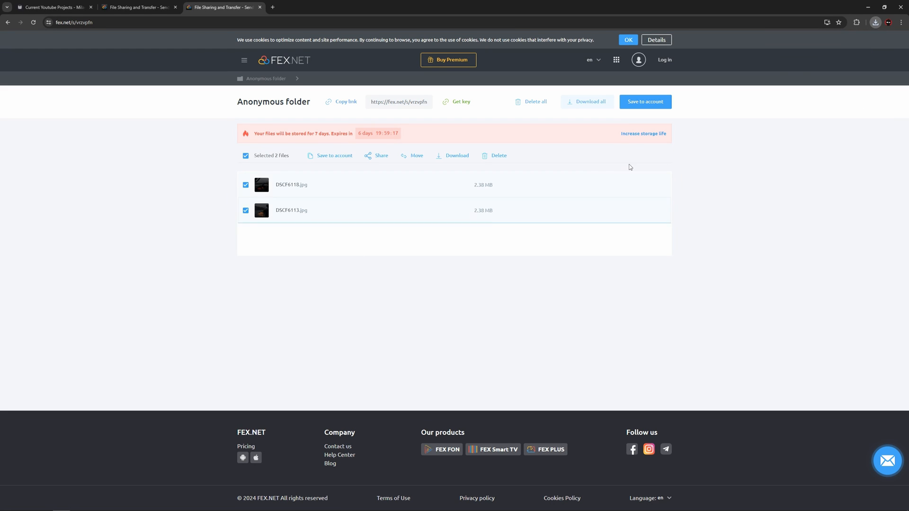
pyautogui.click(533, 101)
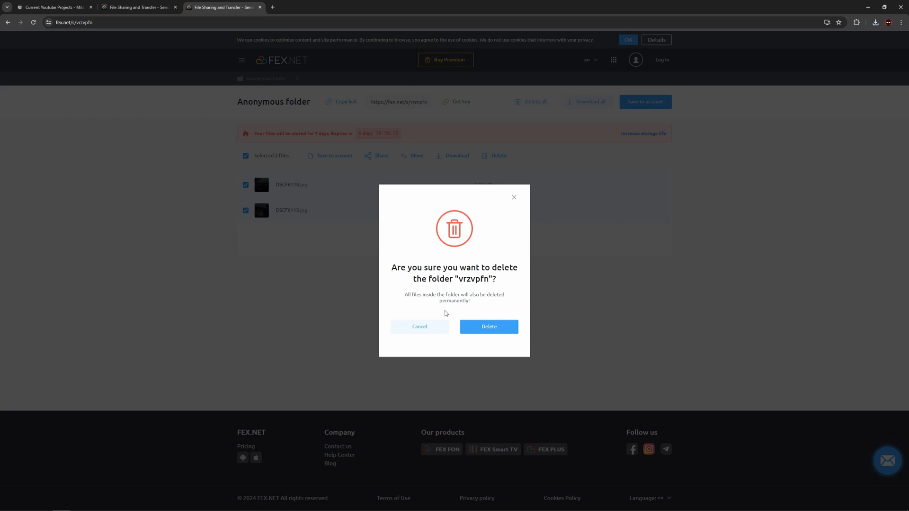
pyautogui.moveTo(413, 280)
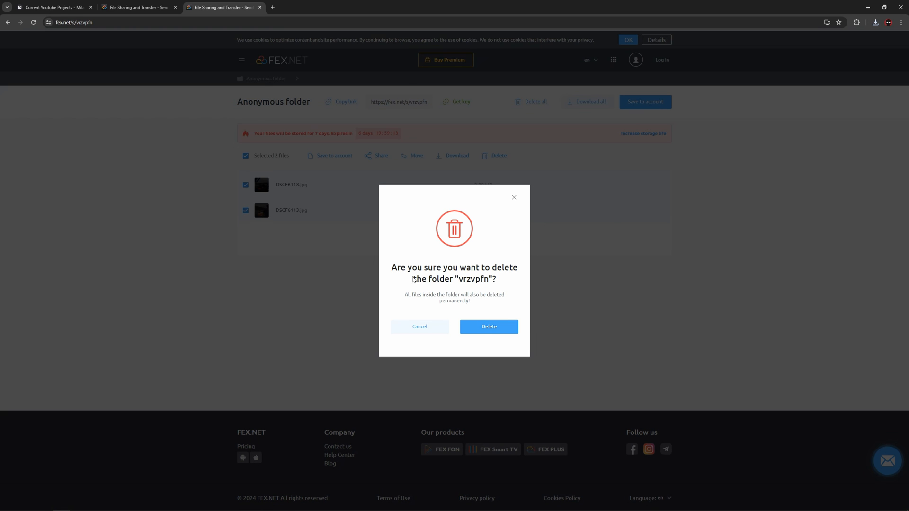
pyautogui.click(488, 326)
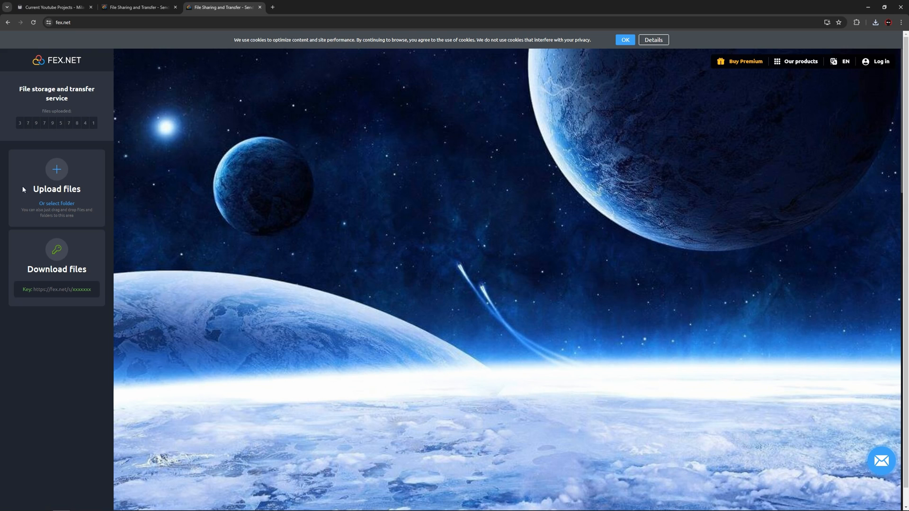
# Attempt an anonymous upload of the large file from New Volume (T:) > Upload, rejected as over 10GB
pyautogui.click(57, 174)
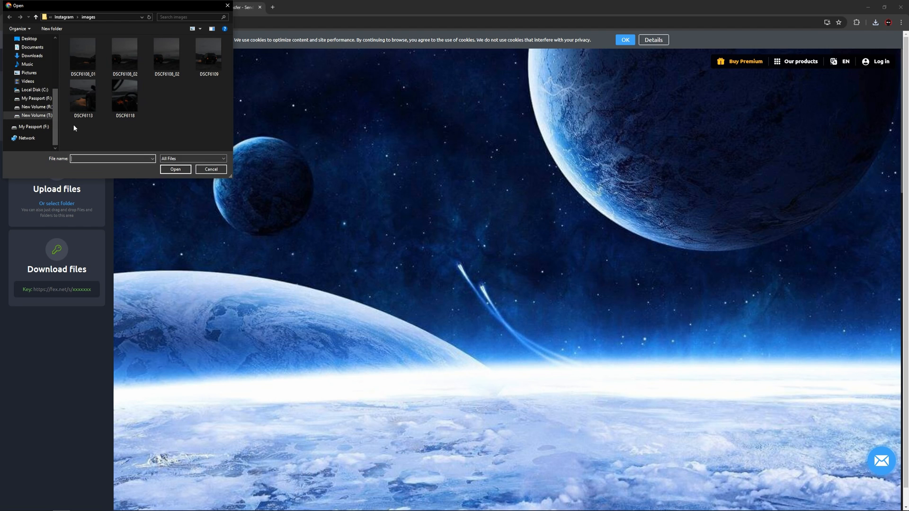
pyautogui.click(33, 115)
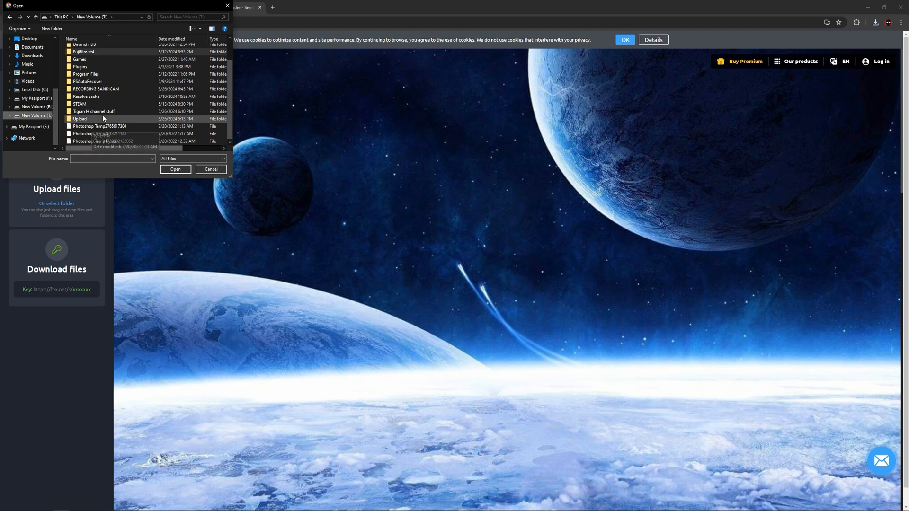
pyautogui.click(175, 170)
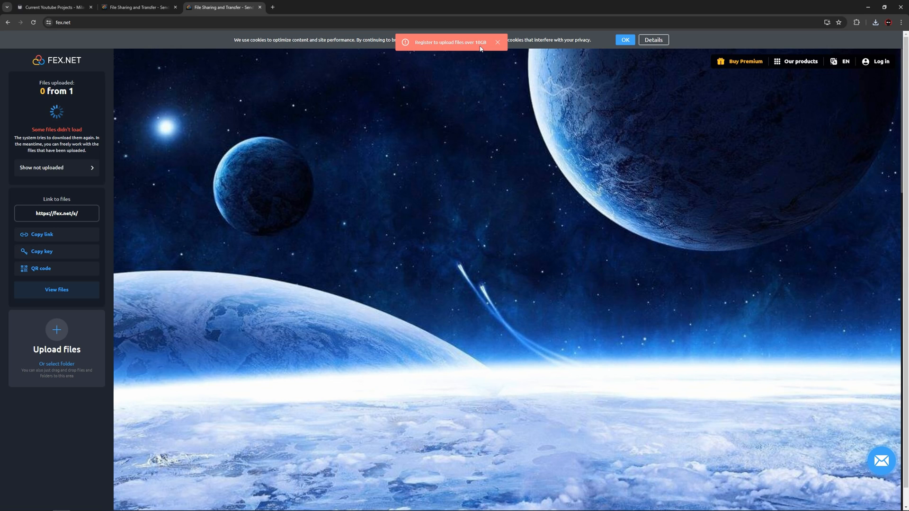
pyautogui.click(497, 42)
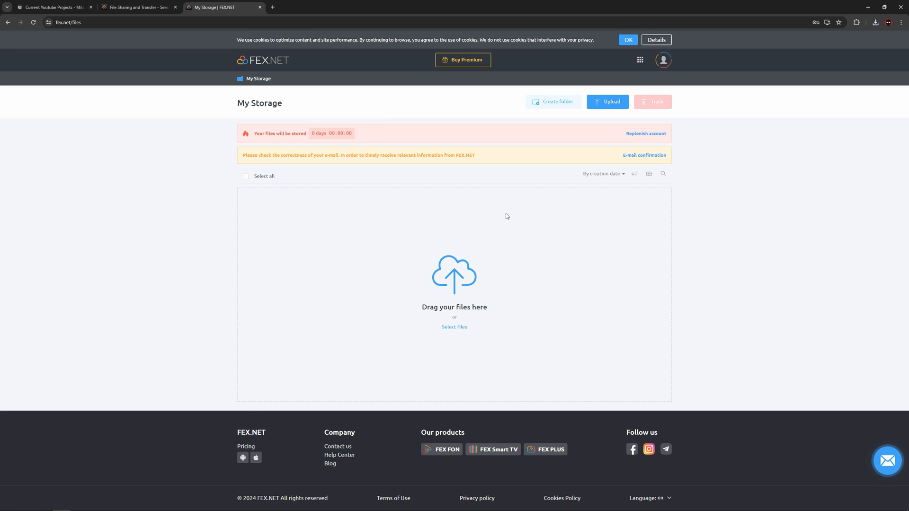
pyautogui.moveTo(468, 338)
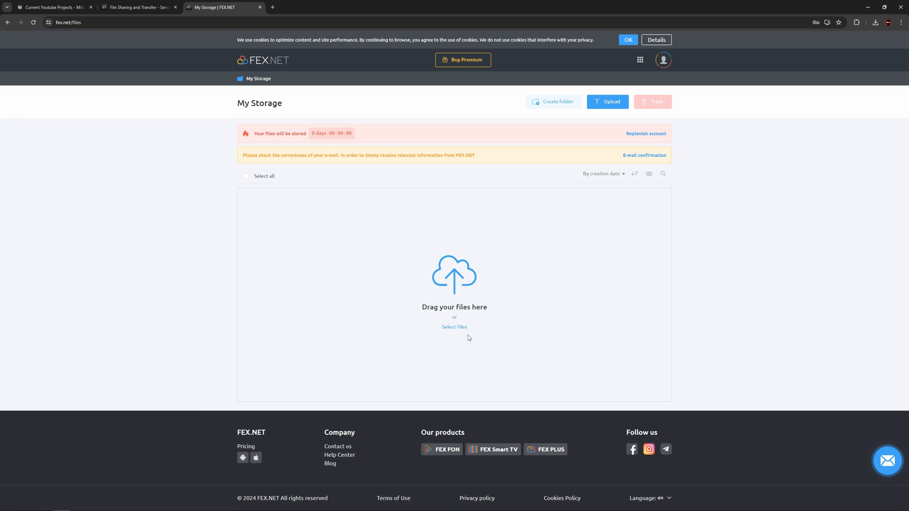
# Upload the Test1 - Copy video to account storage and watch it fail with an upload error
pyautogui.click(454, 327)
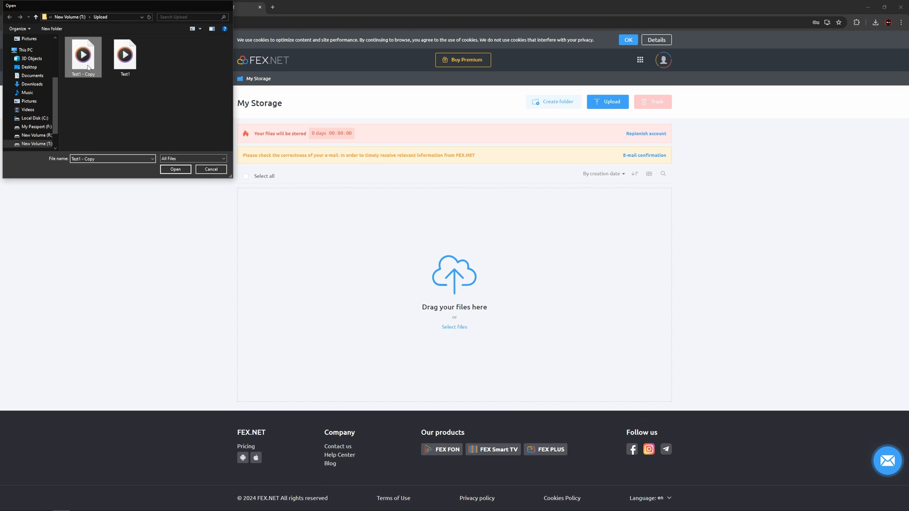
pyautogui.click(175, 169)
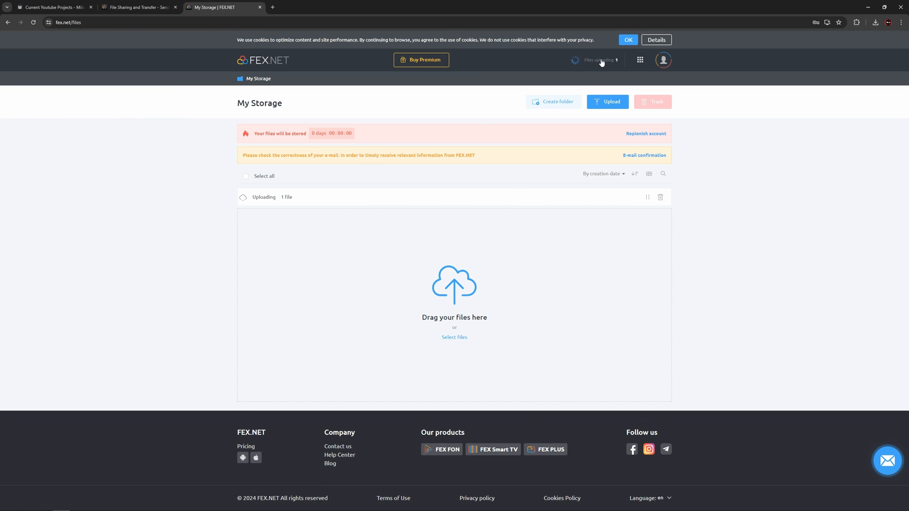
pyautogui.click(598, 60)
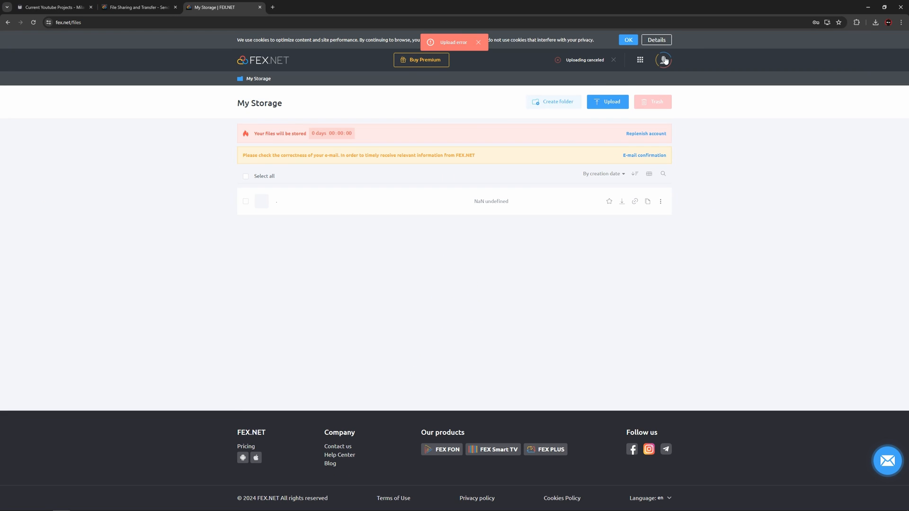
# Show the Tariffs page with the Free plan's 7-day storage and 100GB file limit
pyautogui.click(663, 60)
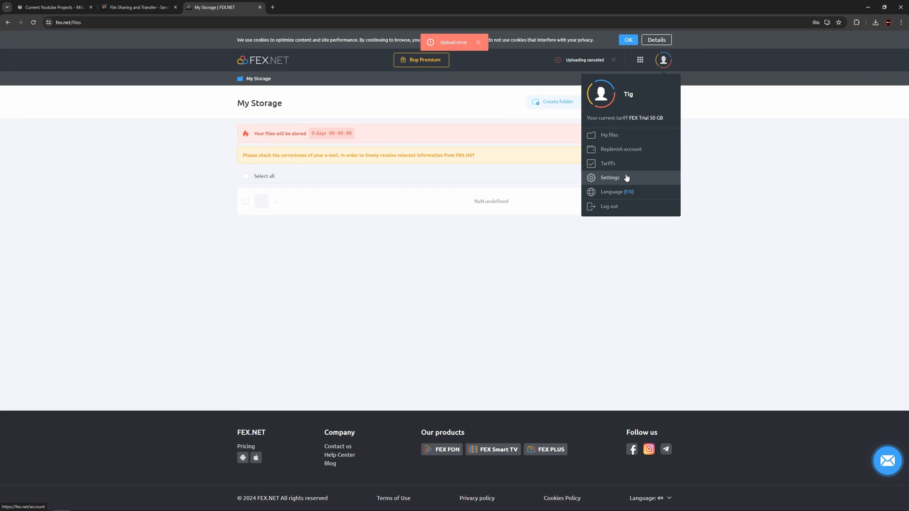
pyautogui.click(607, 162)
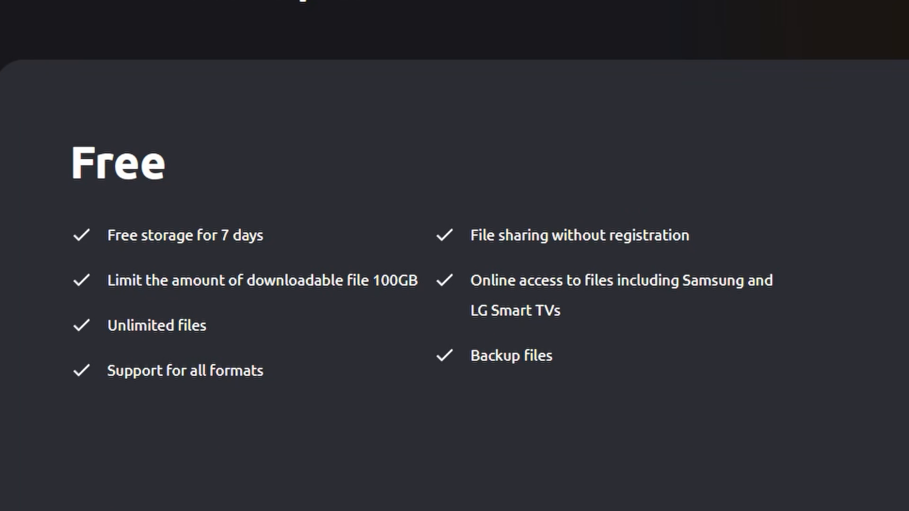
pyautogui.moveTo(54, 240)
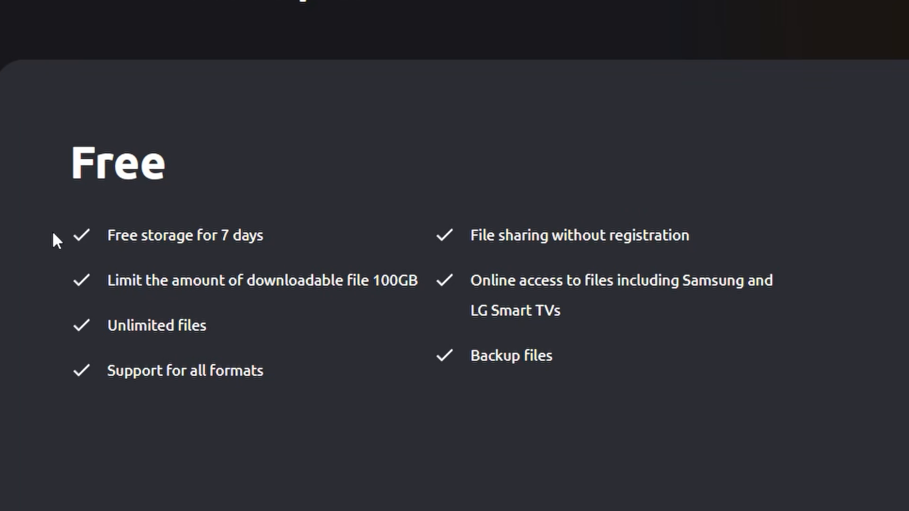